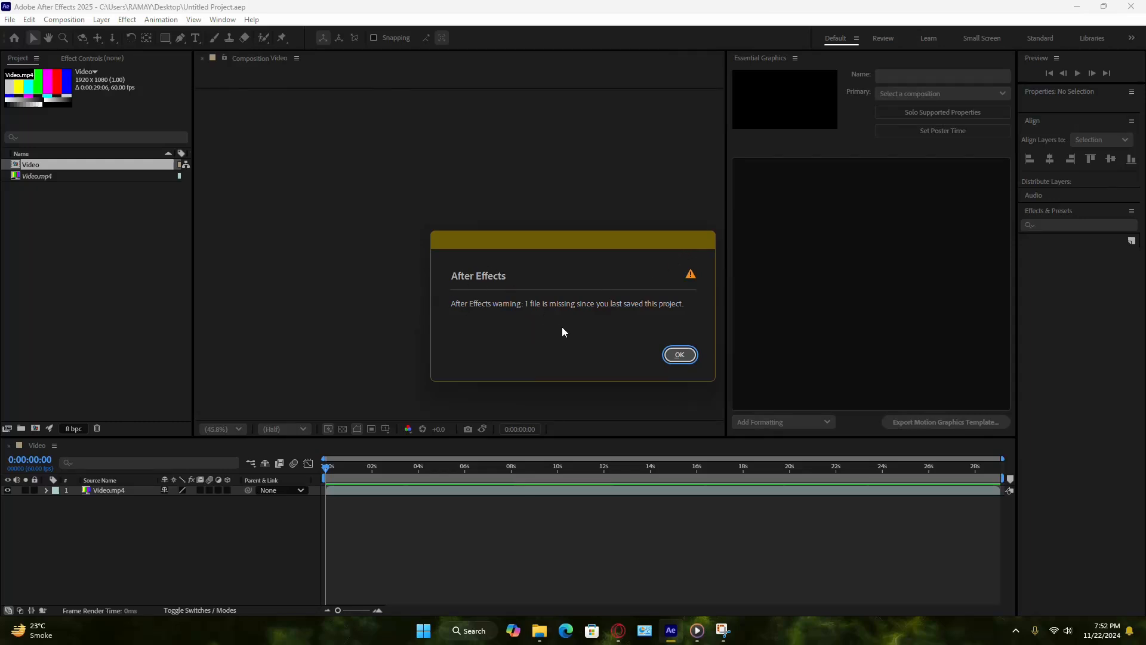
mouse_move(586, 310)
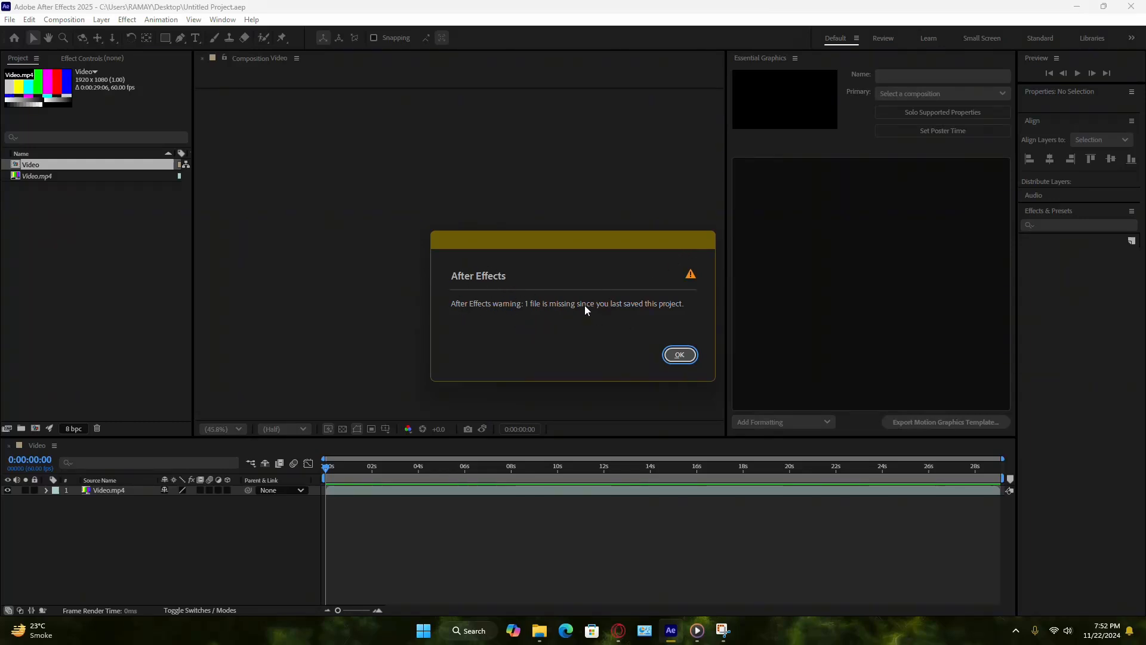
mouse_move(602, 299)
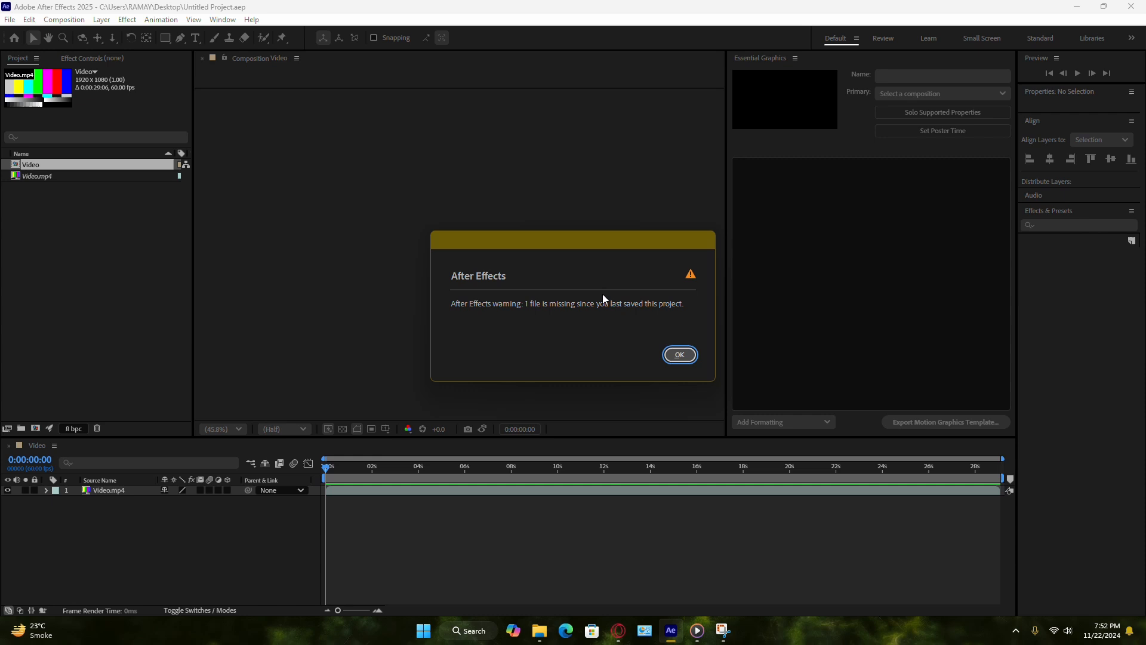
mouse_move(592, 399)
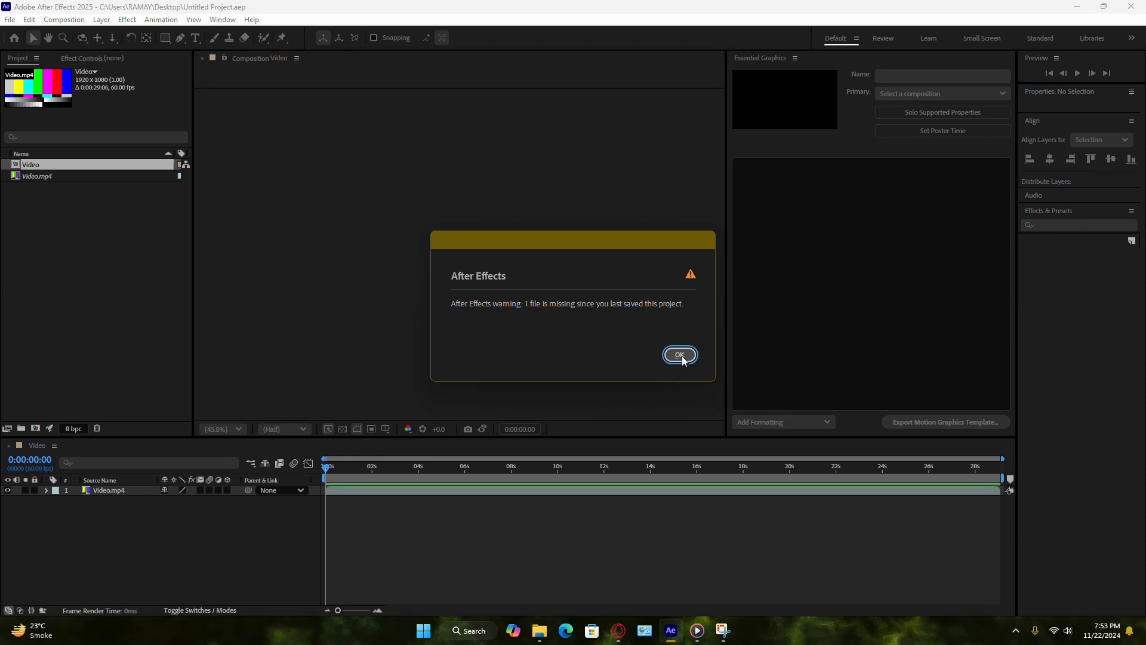
- Dismiss the missing-file warning and filter the Project panel to the missing Video.mp4
click(679, 356)
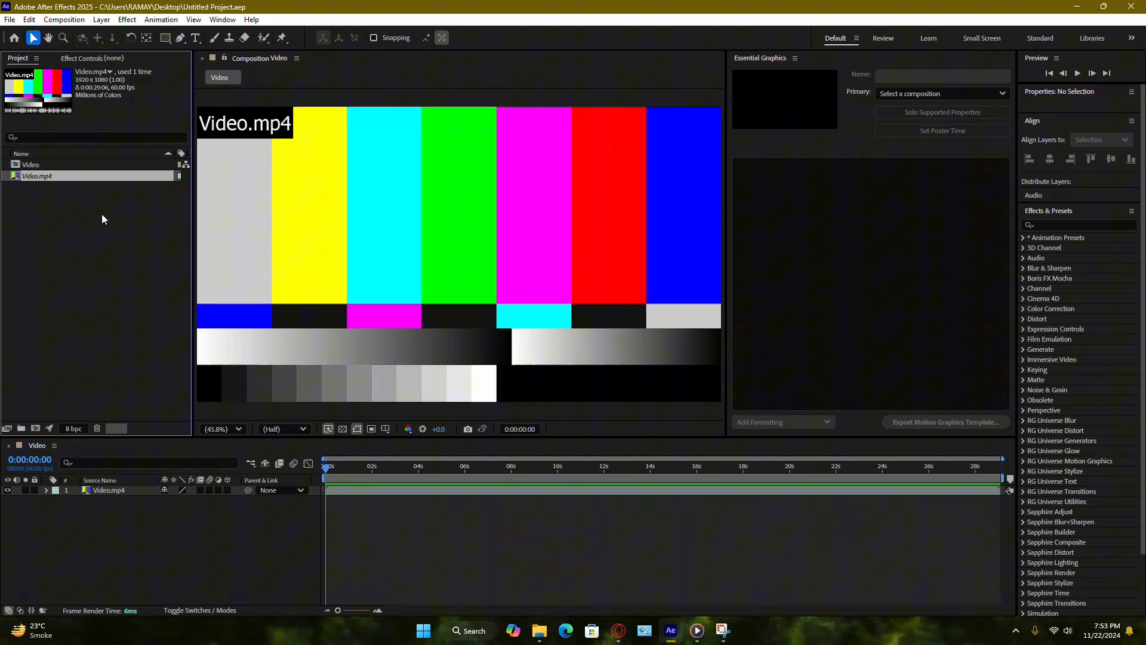
mouse_move(157, 181)
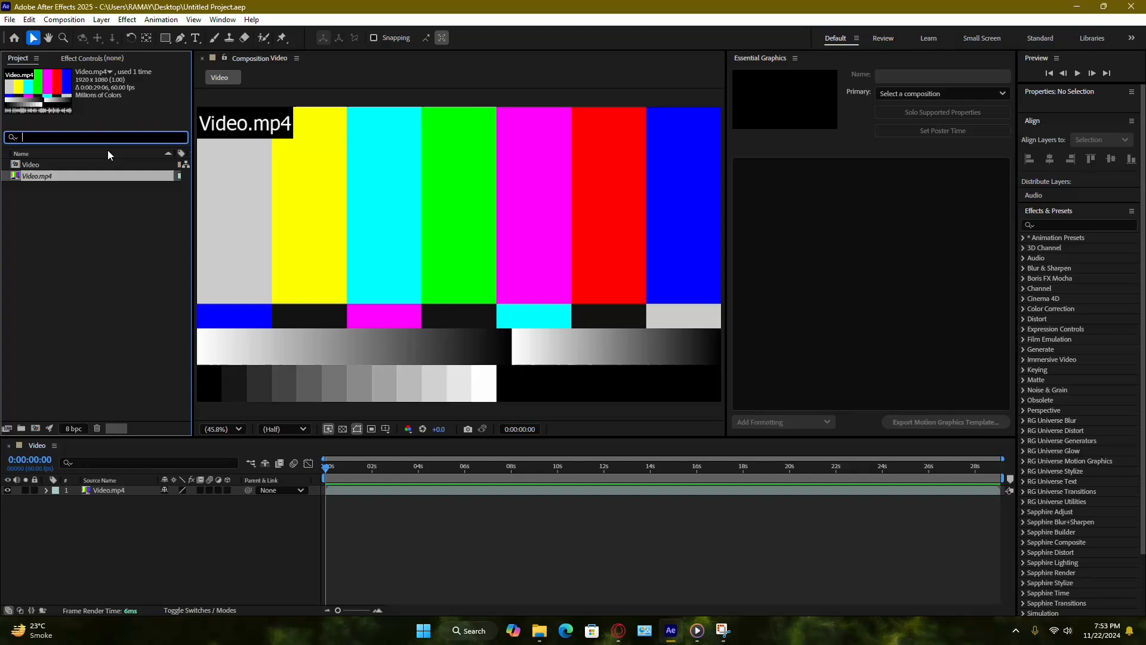
text(Video)
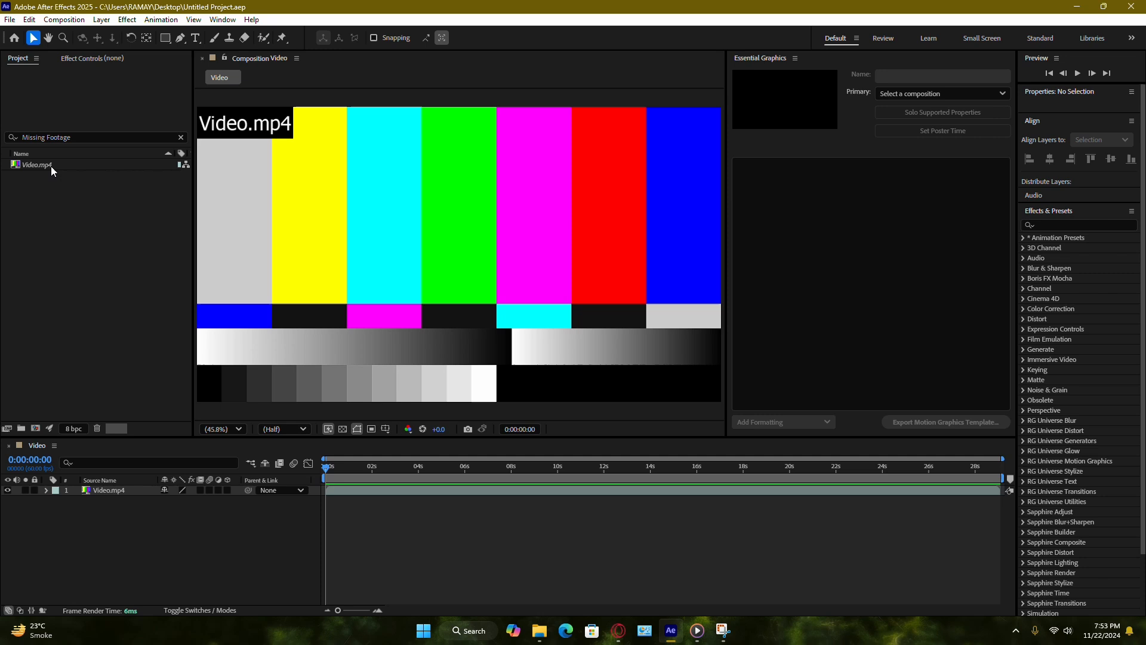
- Replace the missing Video.mp4 footage with Video 1 from Downloads\Video
right_click(37, 165)
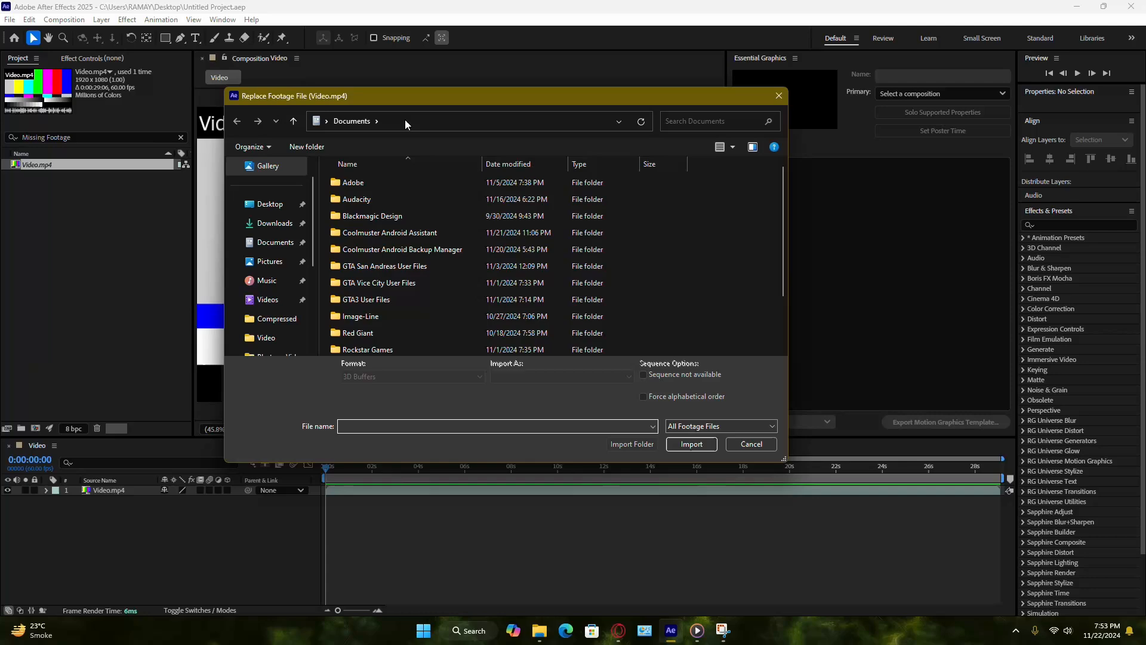
click(274, 224)
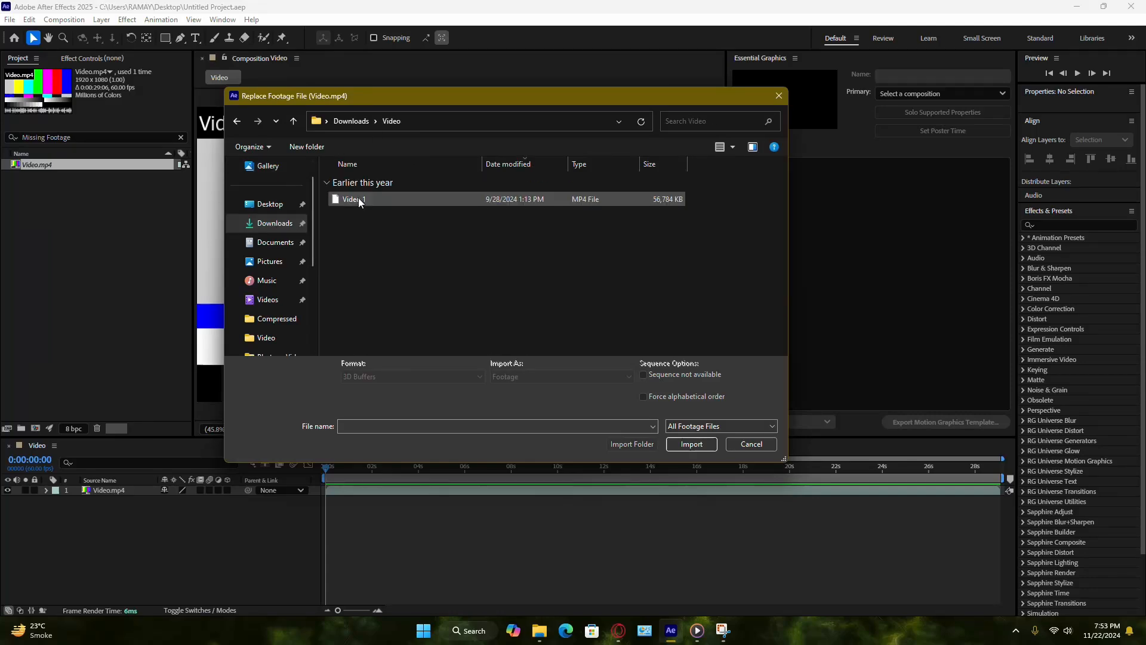
click(688, 444)
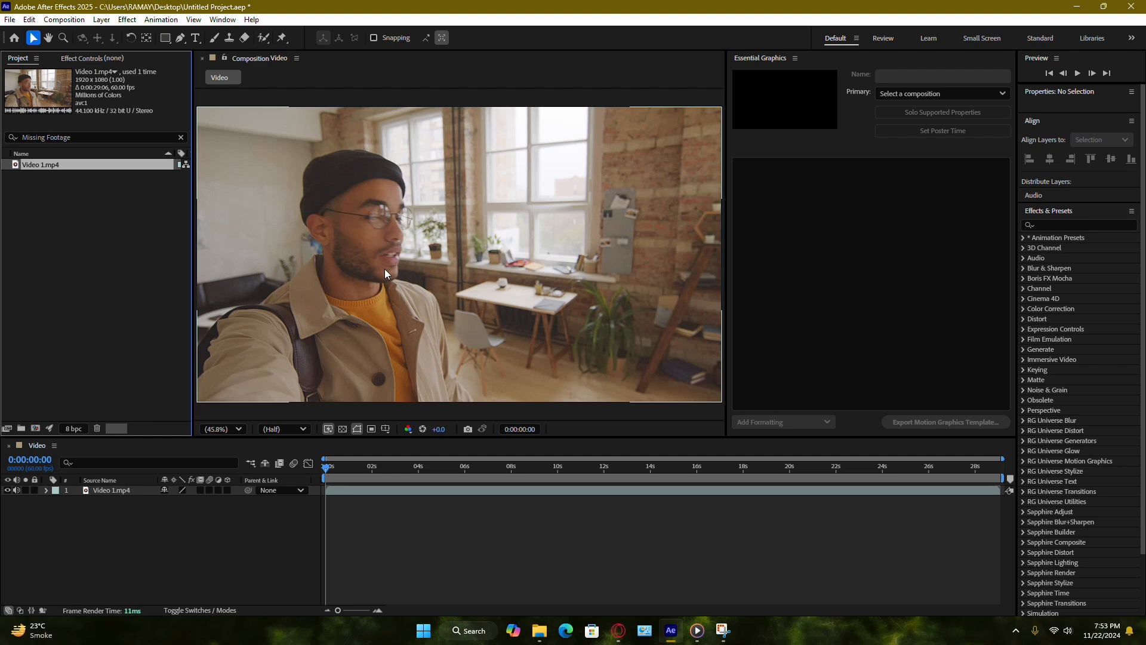
mouse_move(407, 263)
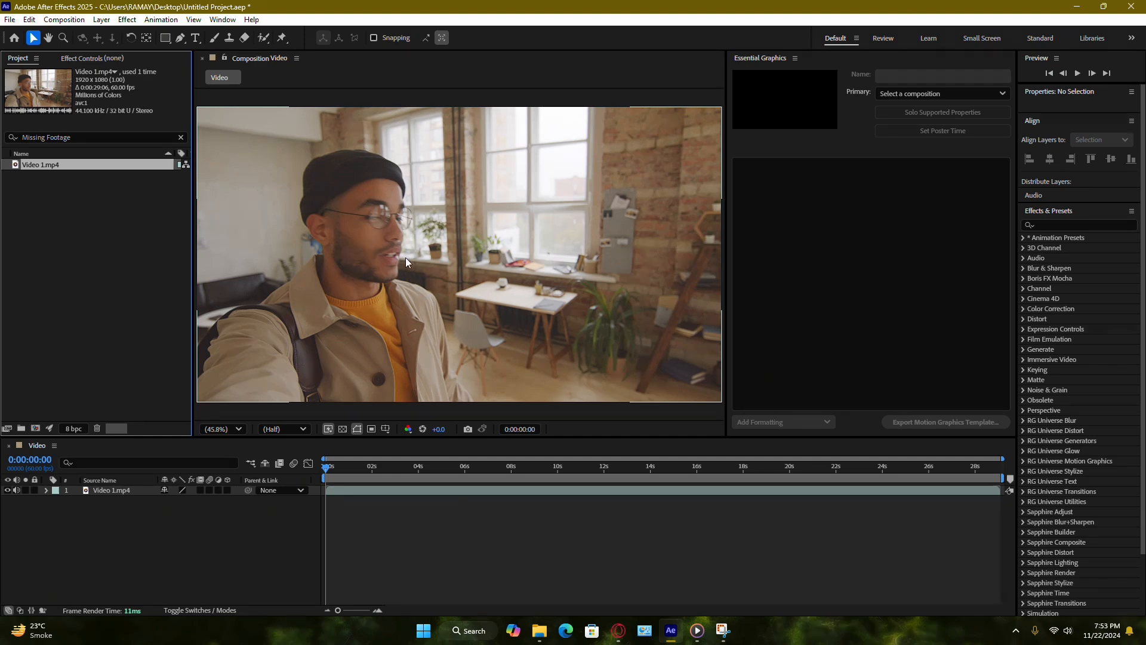
mouse_move(514, 375)
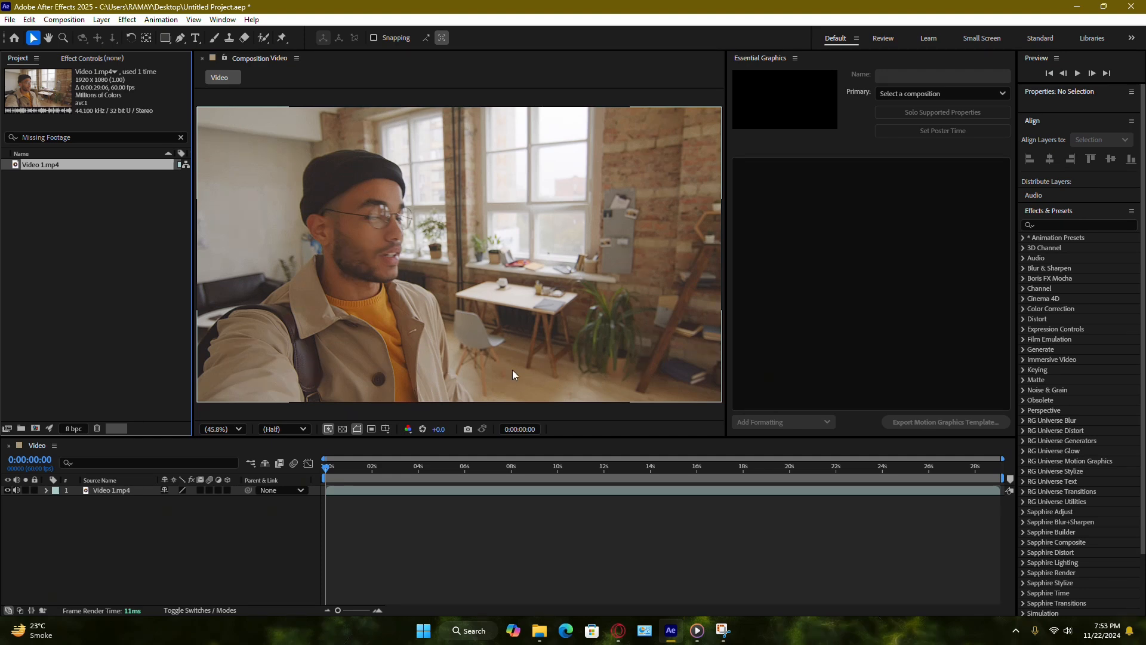
mouse_move(640, 395)
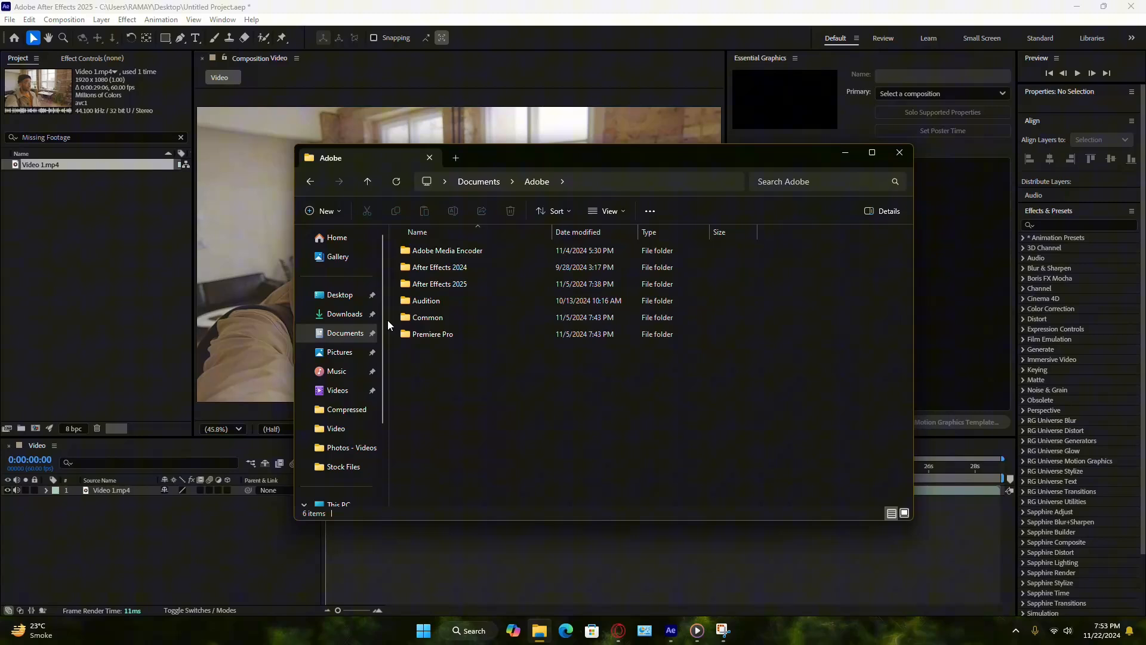
- Browse to Downloads\Video, start renaming Video 1 to 'Final', cancel, and close File Explorer
double_click(439, 284)
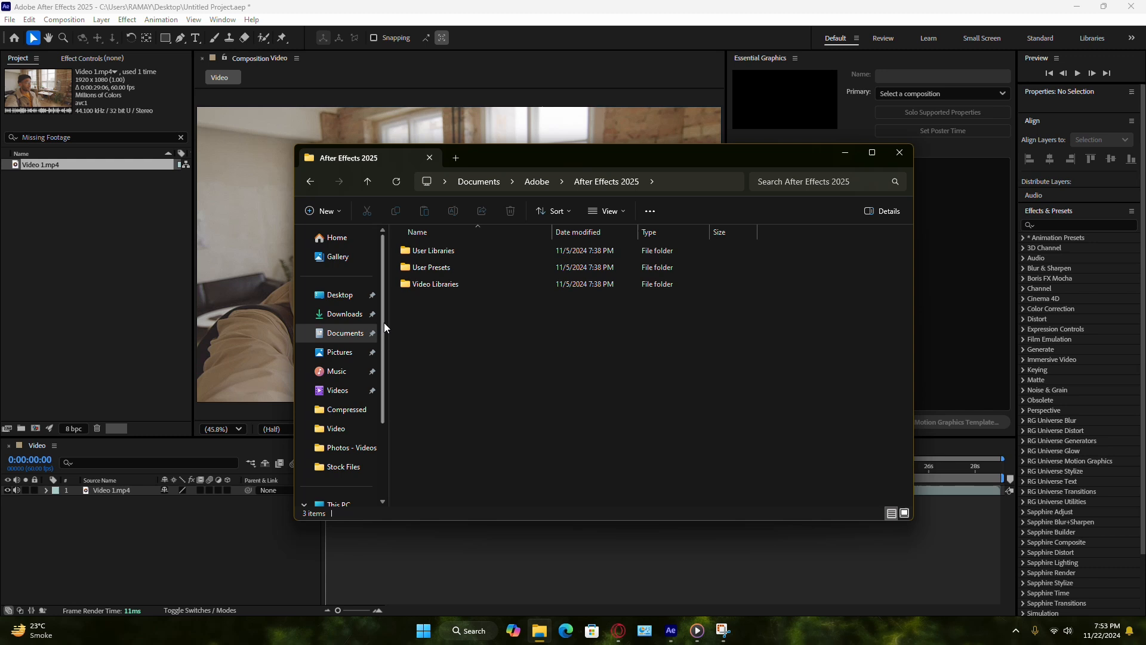
click(344, 314)
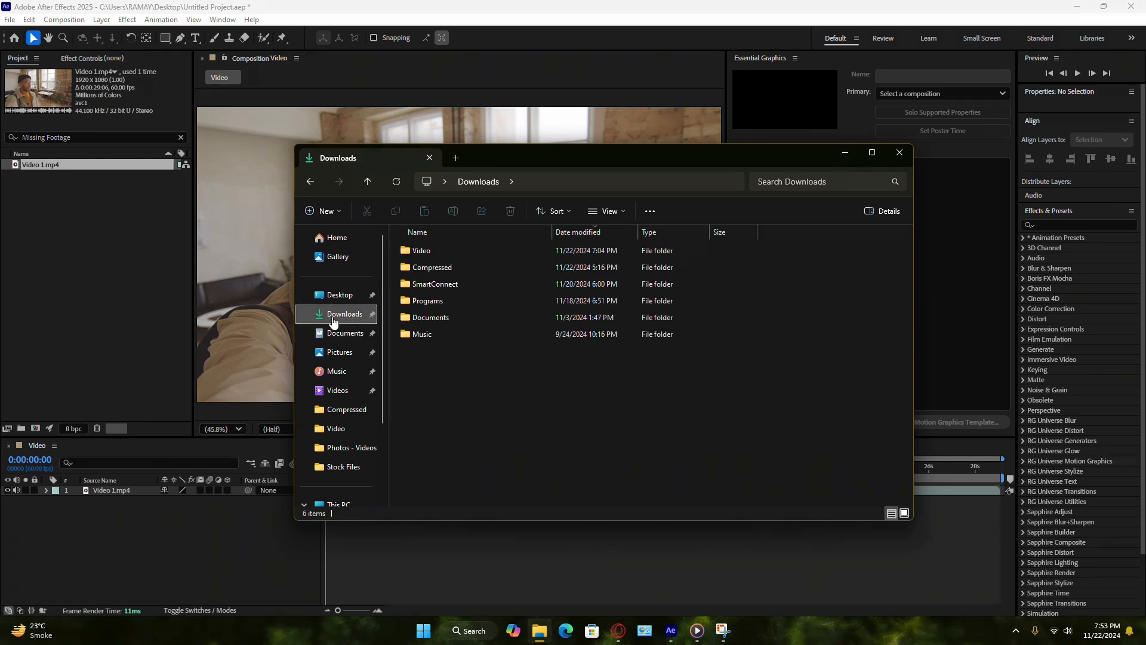
double_click(422, 250)
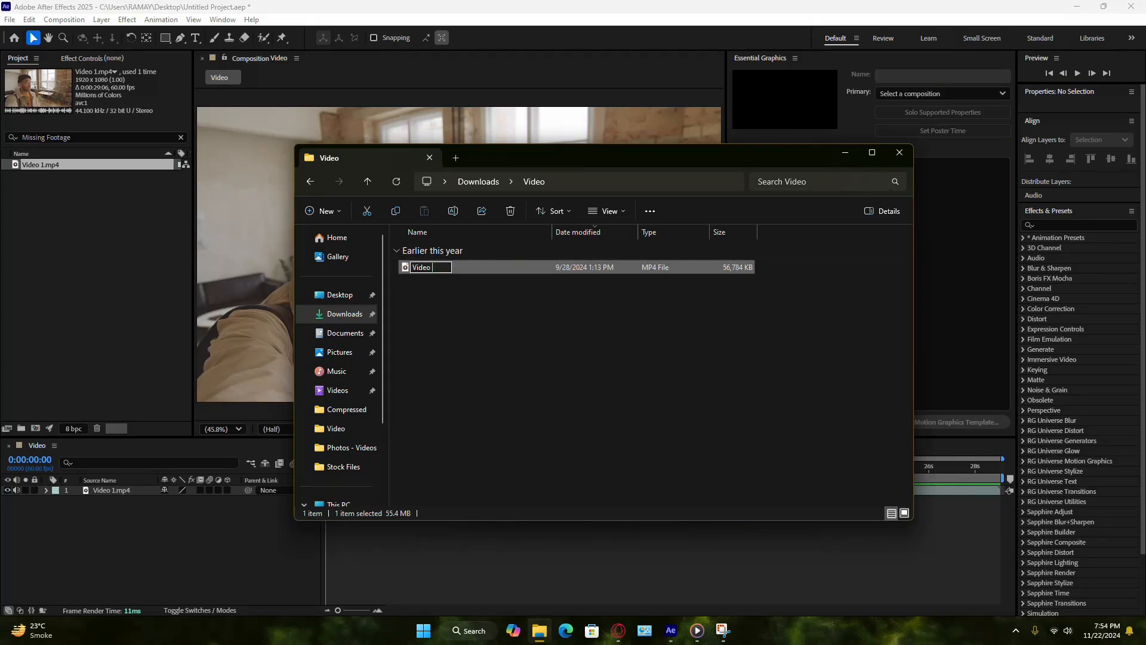
text(Final)
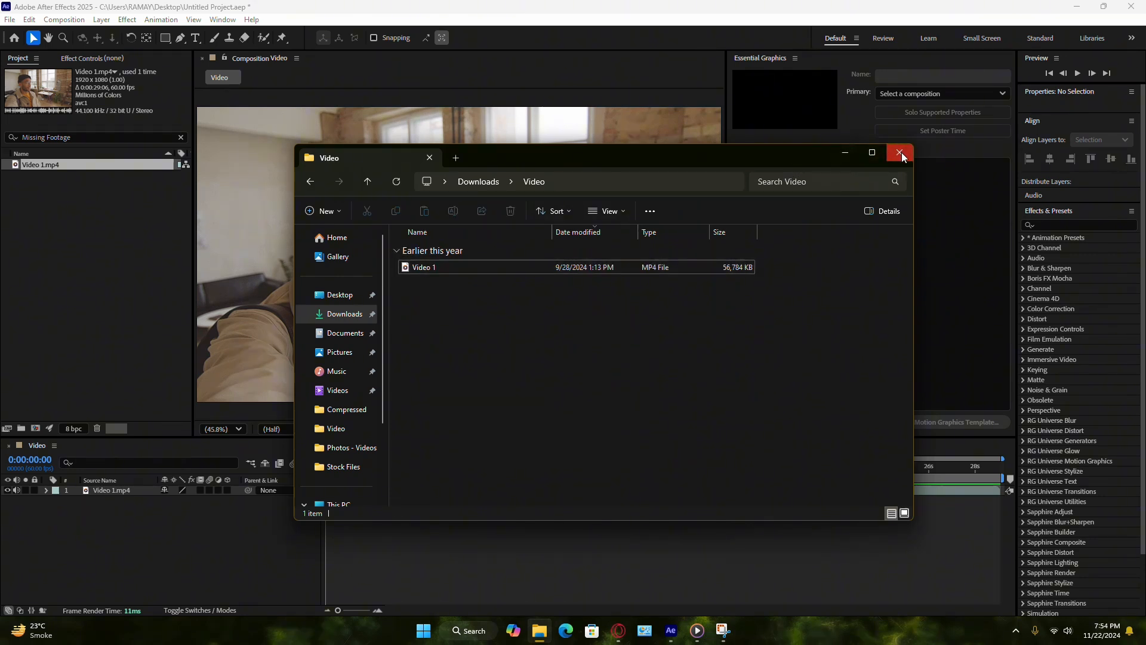
click(900, 151)
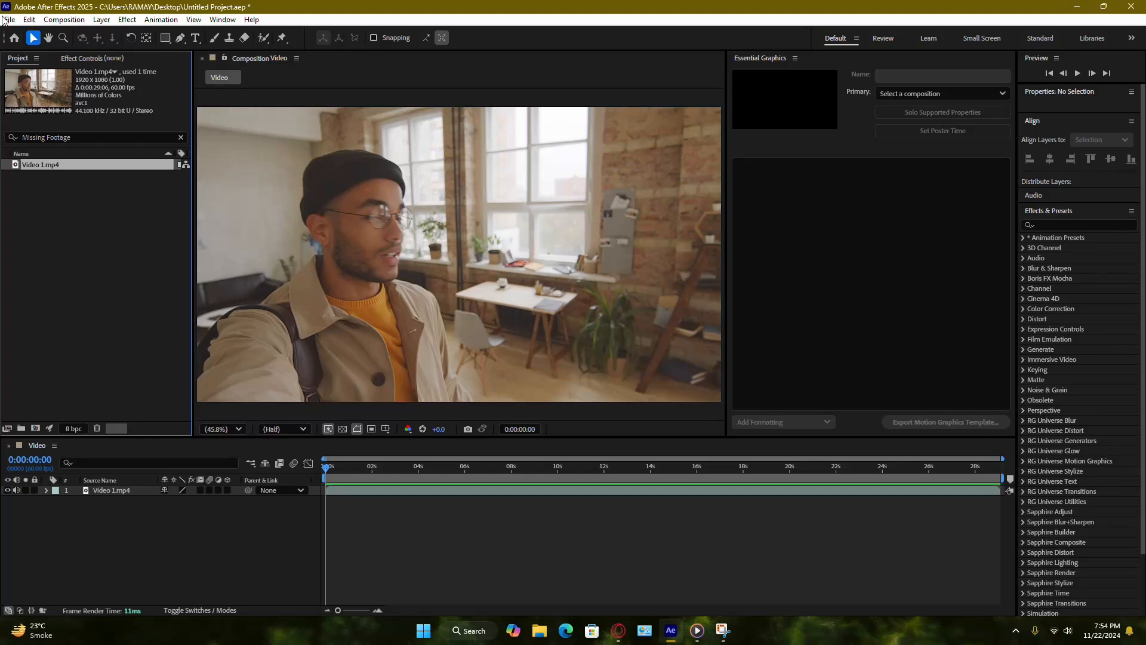
click(10, 19)
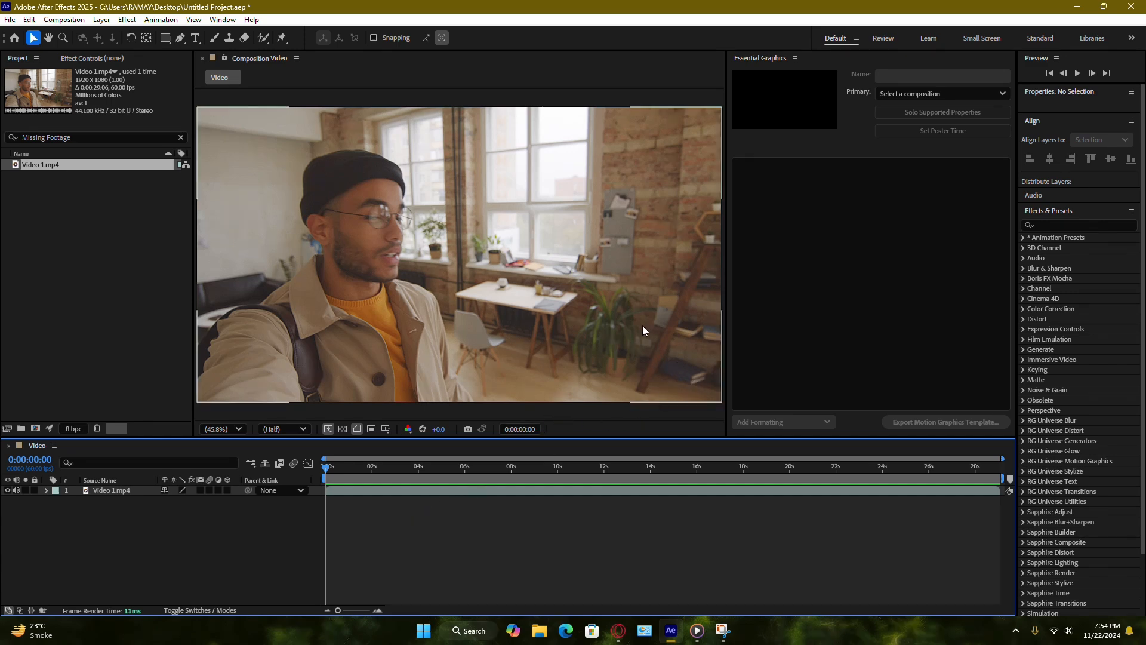
mouse_move(639, 337)
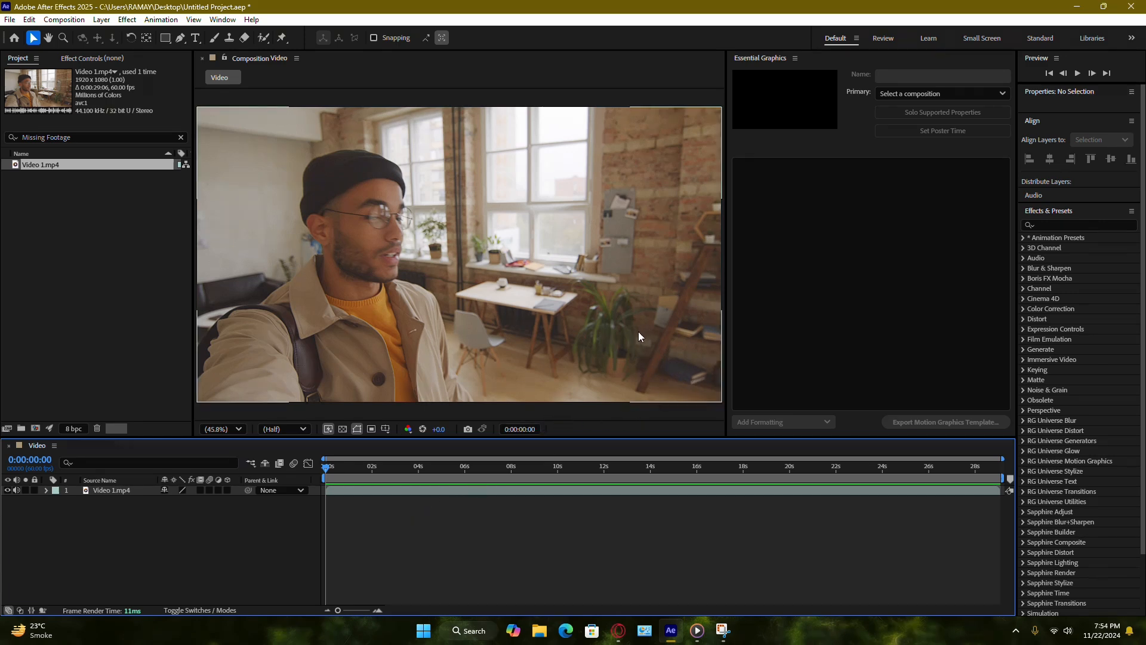